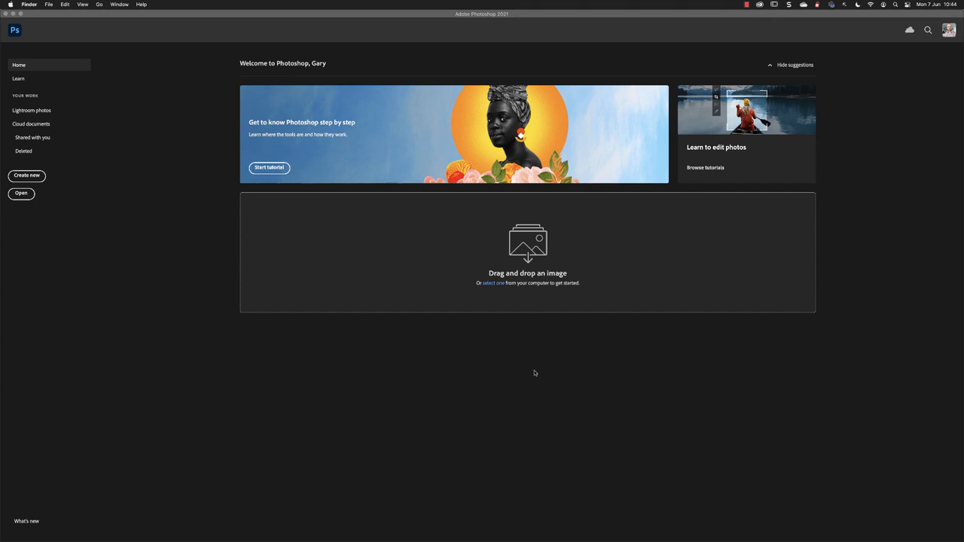
mouse_move(283, 223)
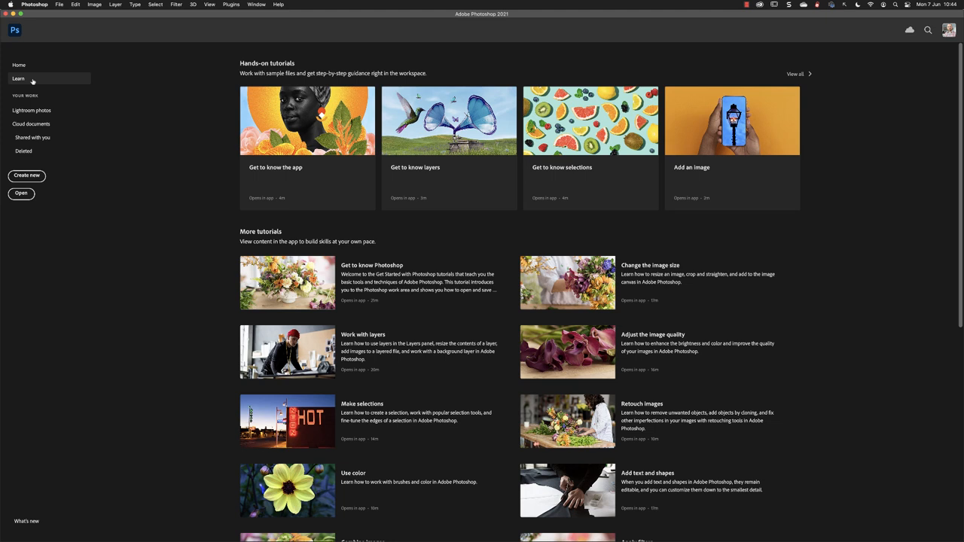
mouse_move(27, 82)
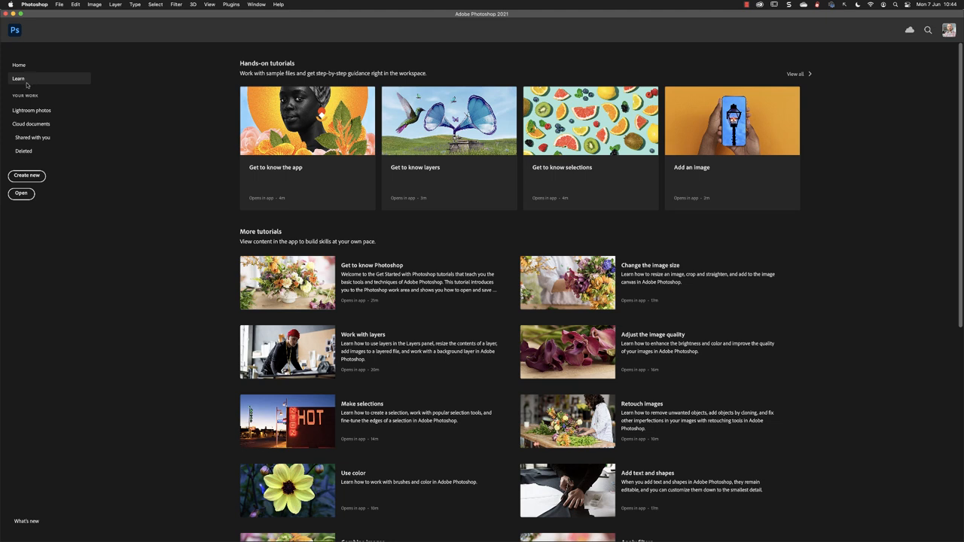
mouse_move(27, 175)
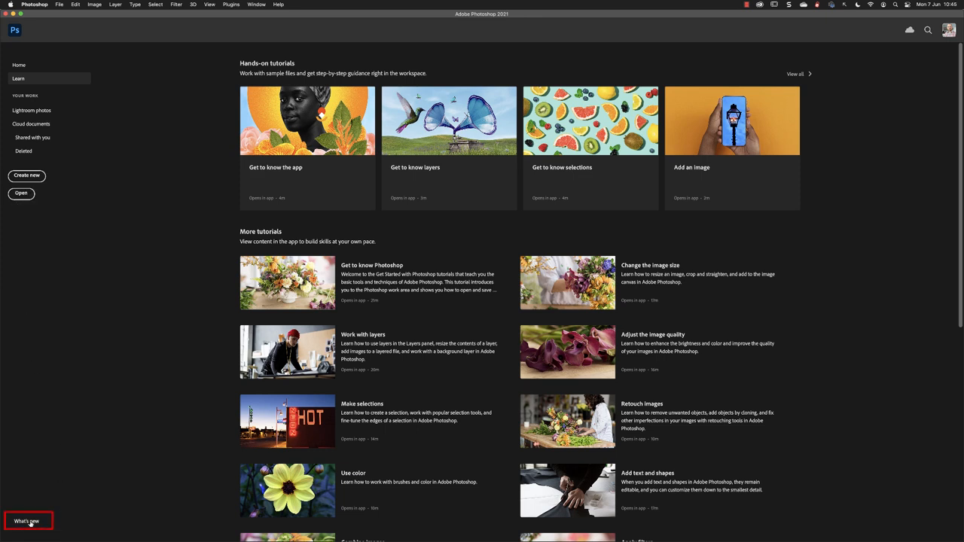
left_click(28, 521)
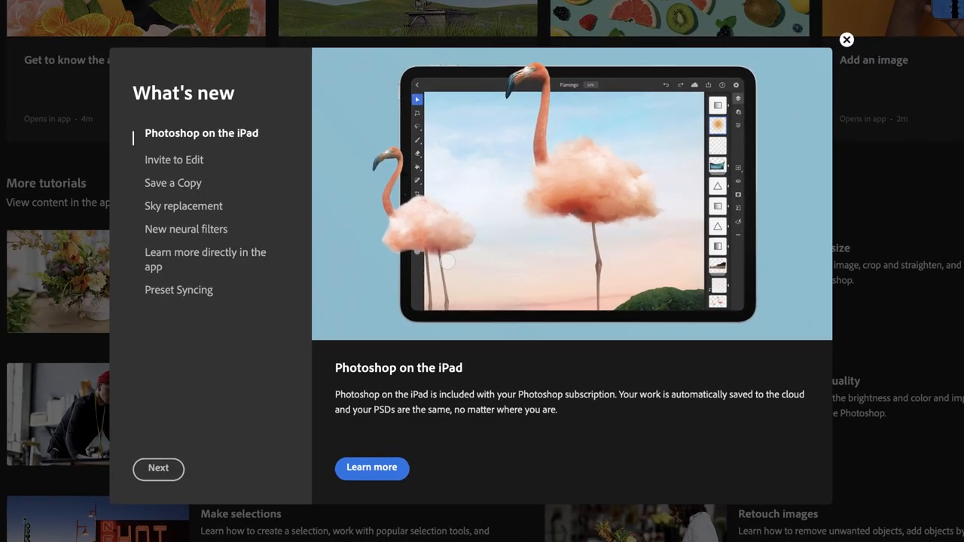
left_click(176, 155)
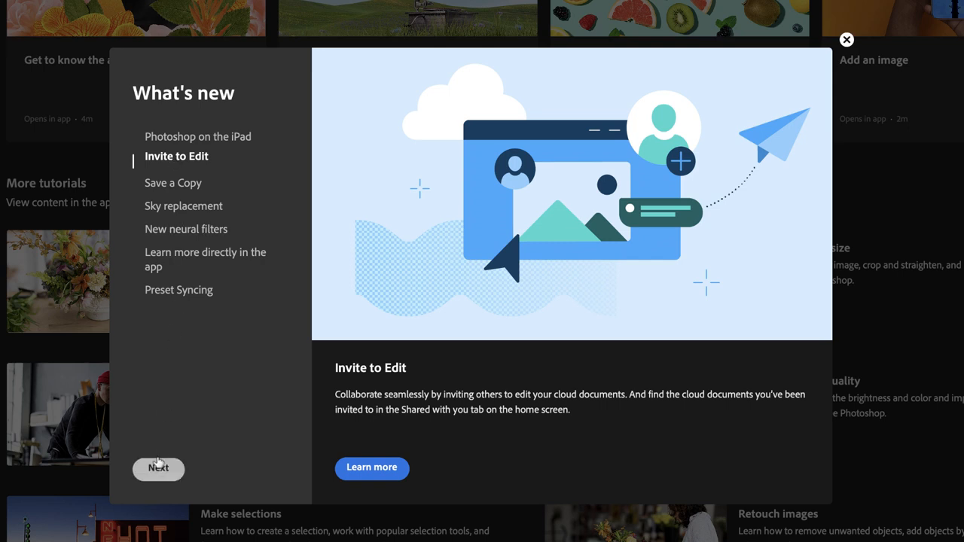
left_click(158, 468)
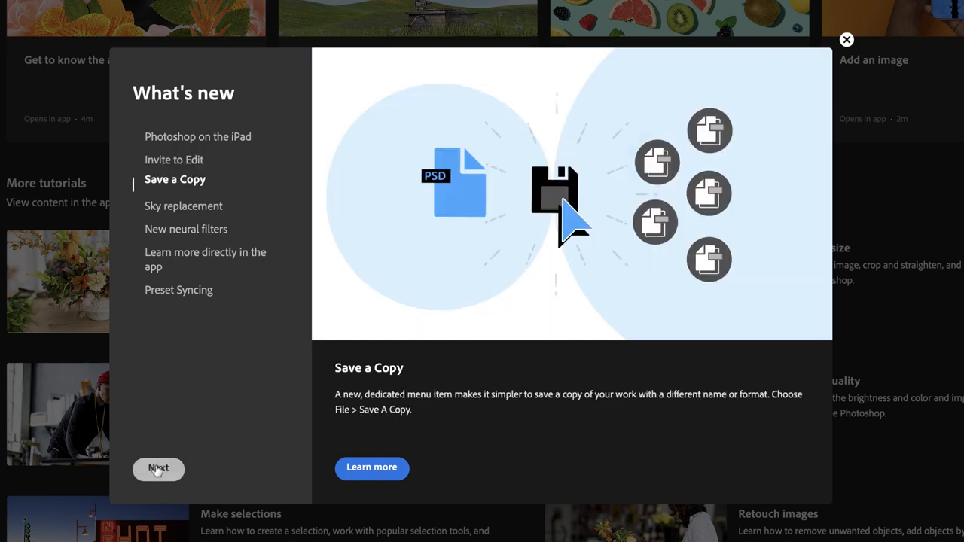
mouse_move(299, 470)
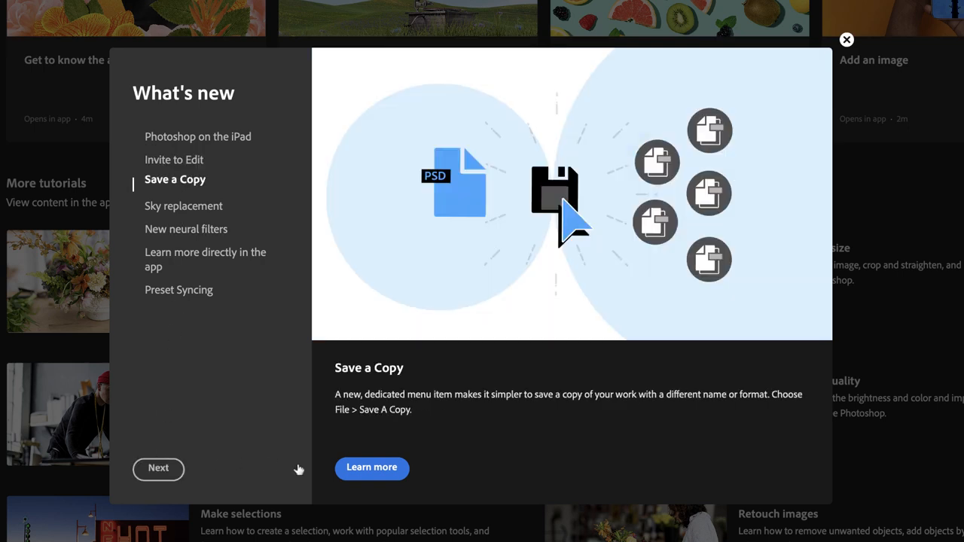
mouse_move(371, 466)
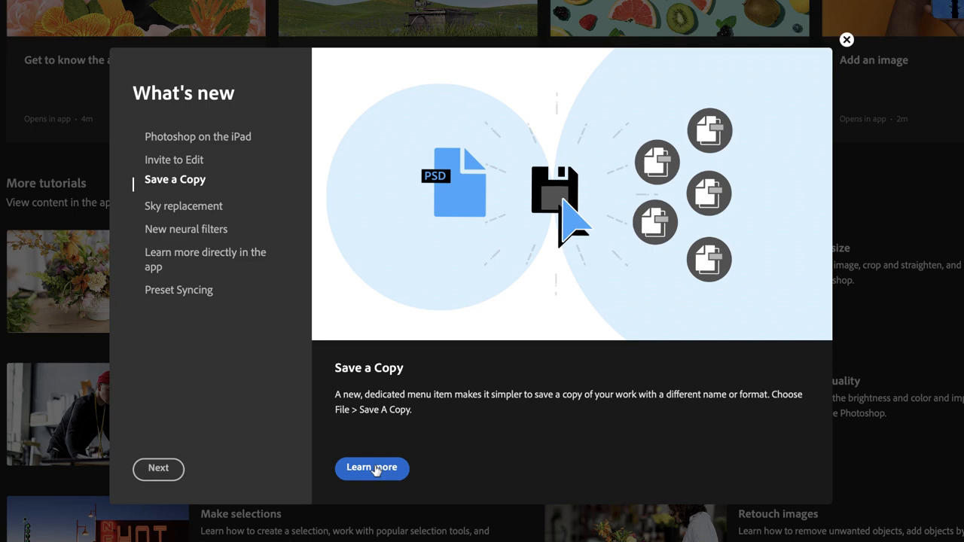
mouse_move(846, 39)
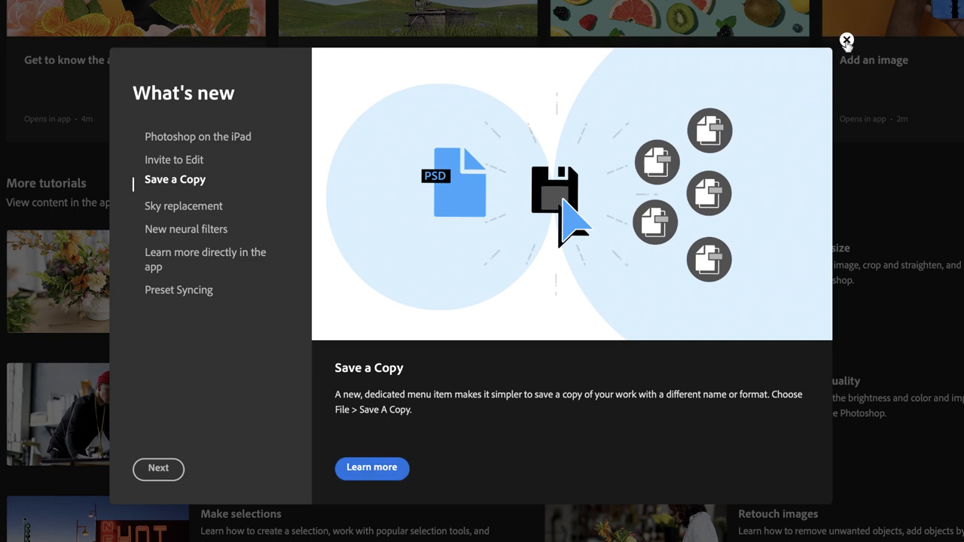
left_click(846, 39)
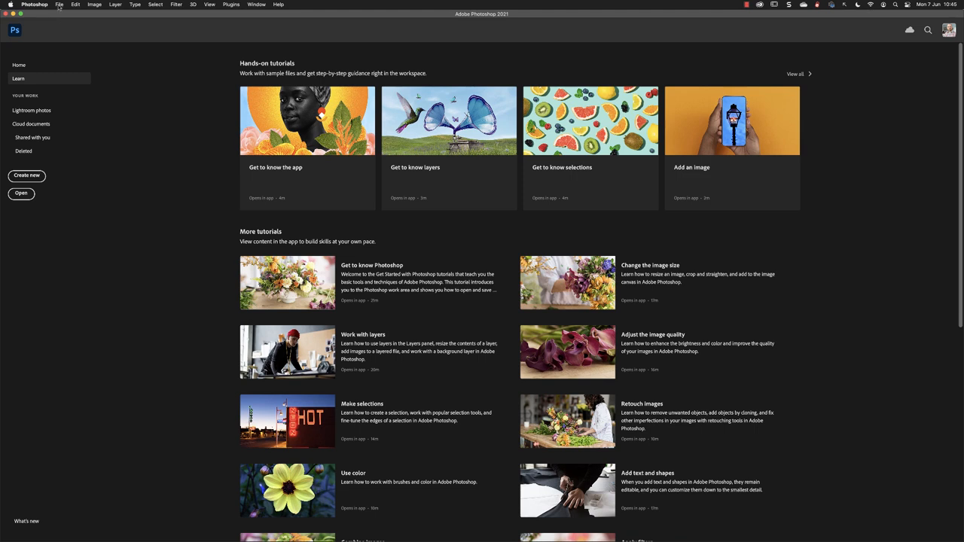
Step: Bring up the File menu to reach the Open command
left_click(59, 5)
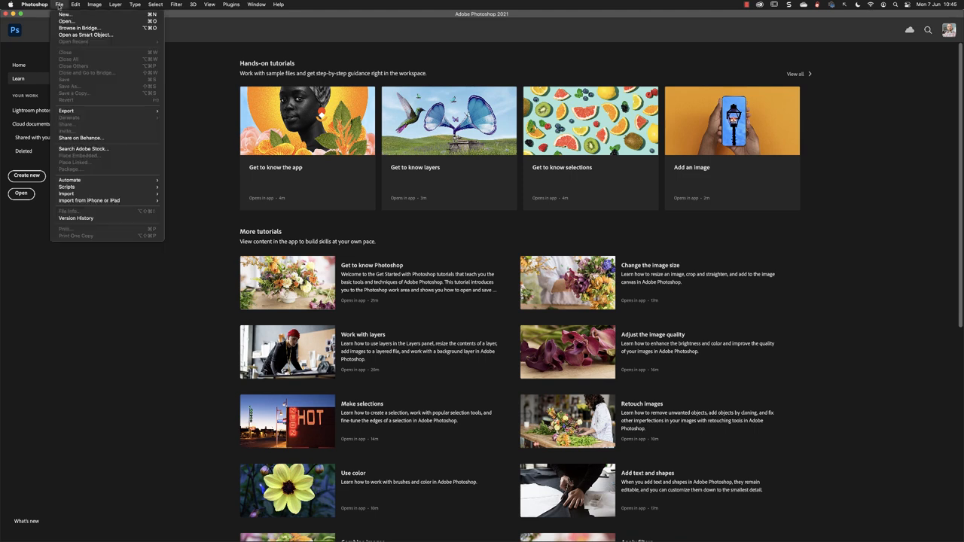
mouse_move(66, 22)
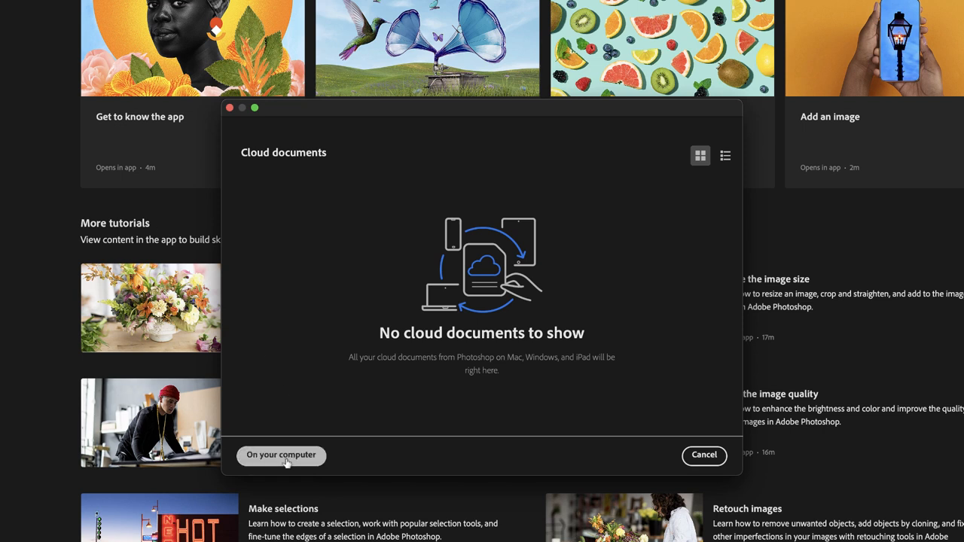
Step: Open Horizon.jpg from the Desktop's Ps_Intro folder on the computer into the workspace
left_click(280, 455)
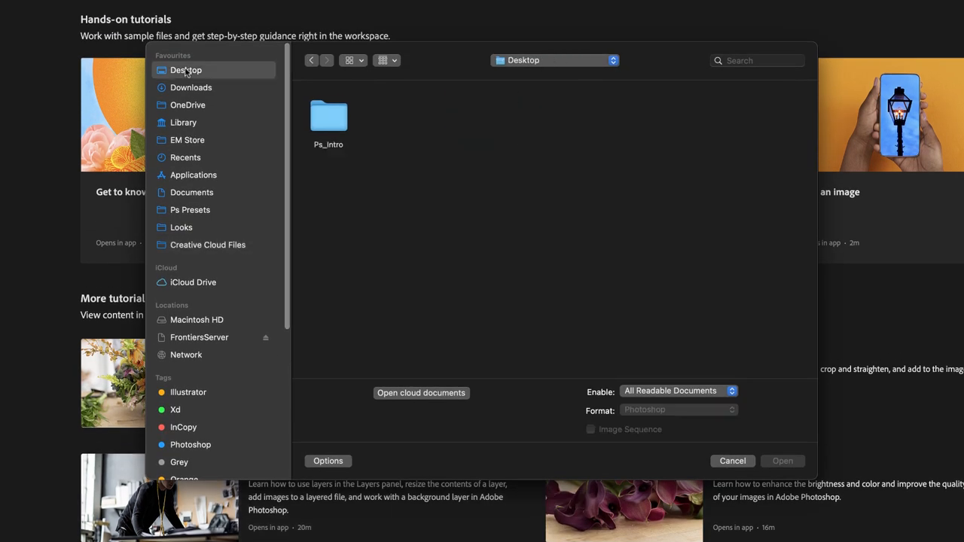
left_click(328, 117)
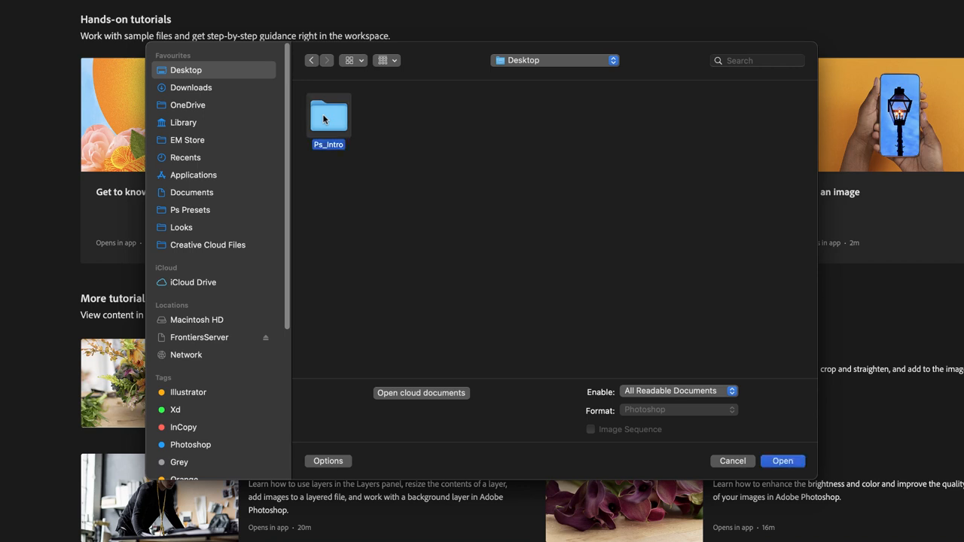
double_click(329, 115)
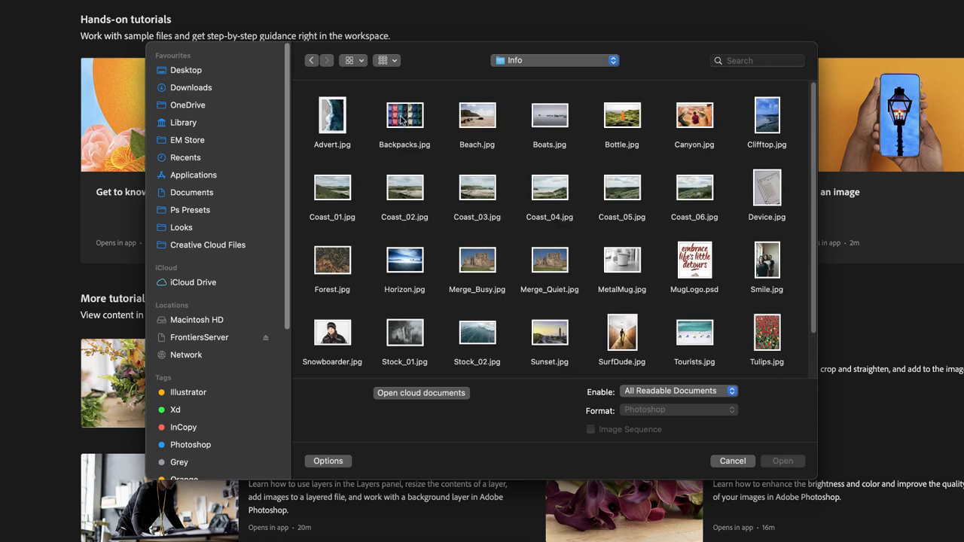
left_click(403, 259)
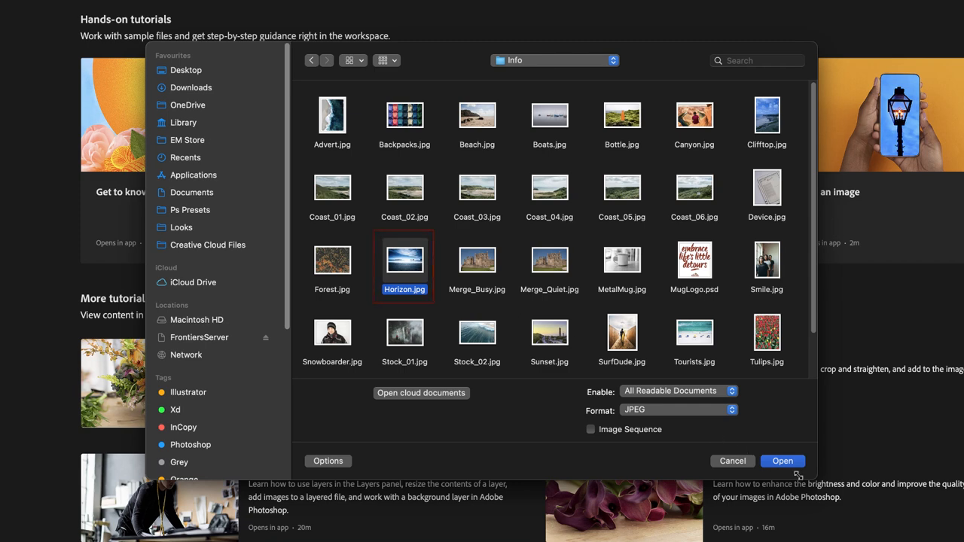
left_click(783, 461)
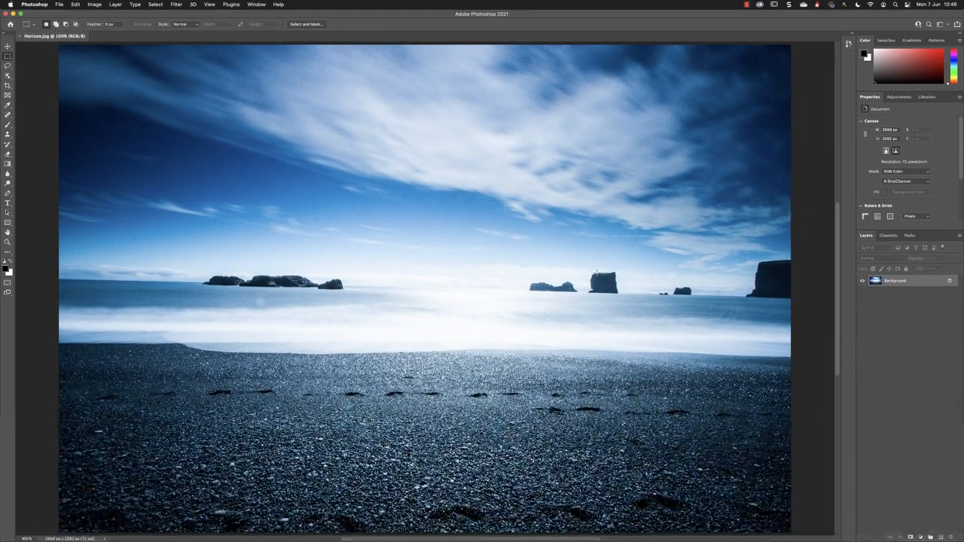